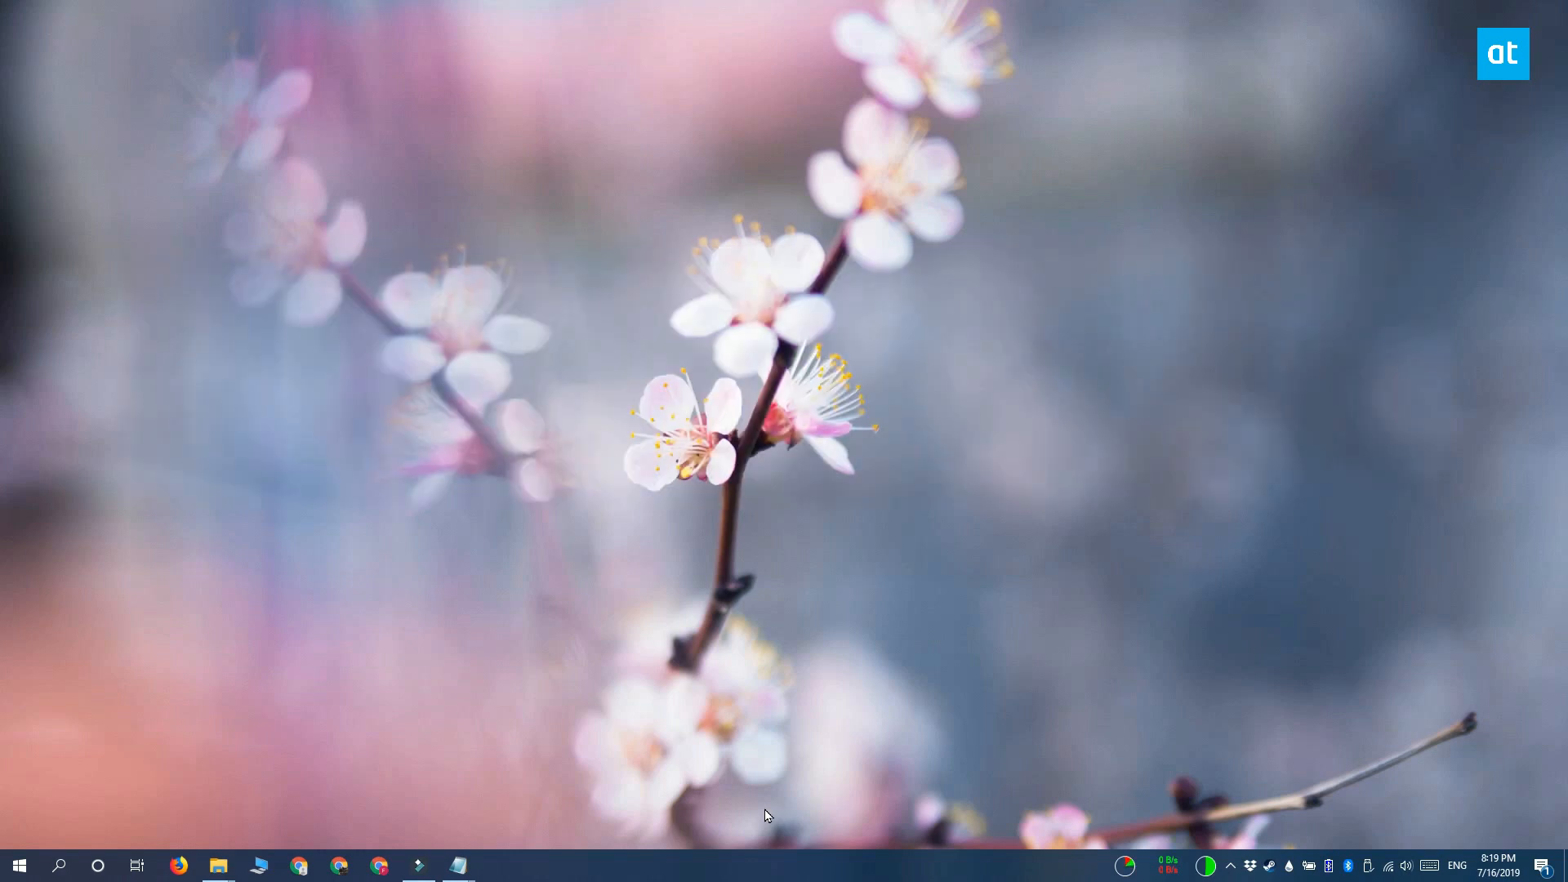
mouse_move(462, 769)
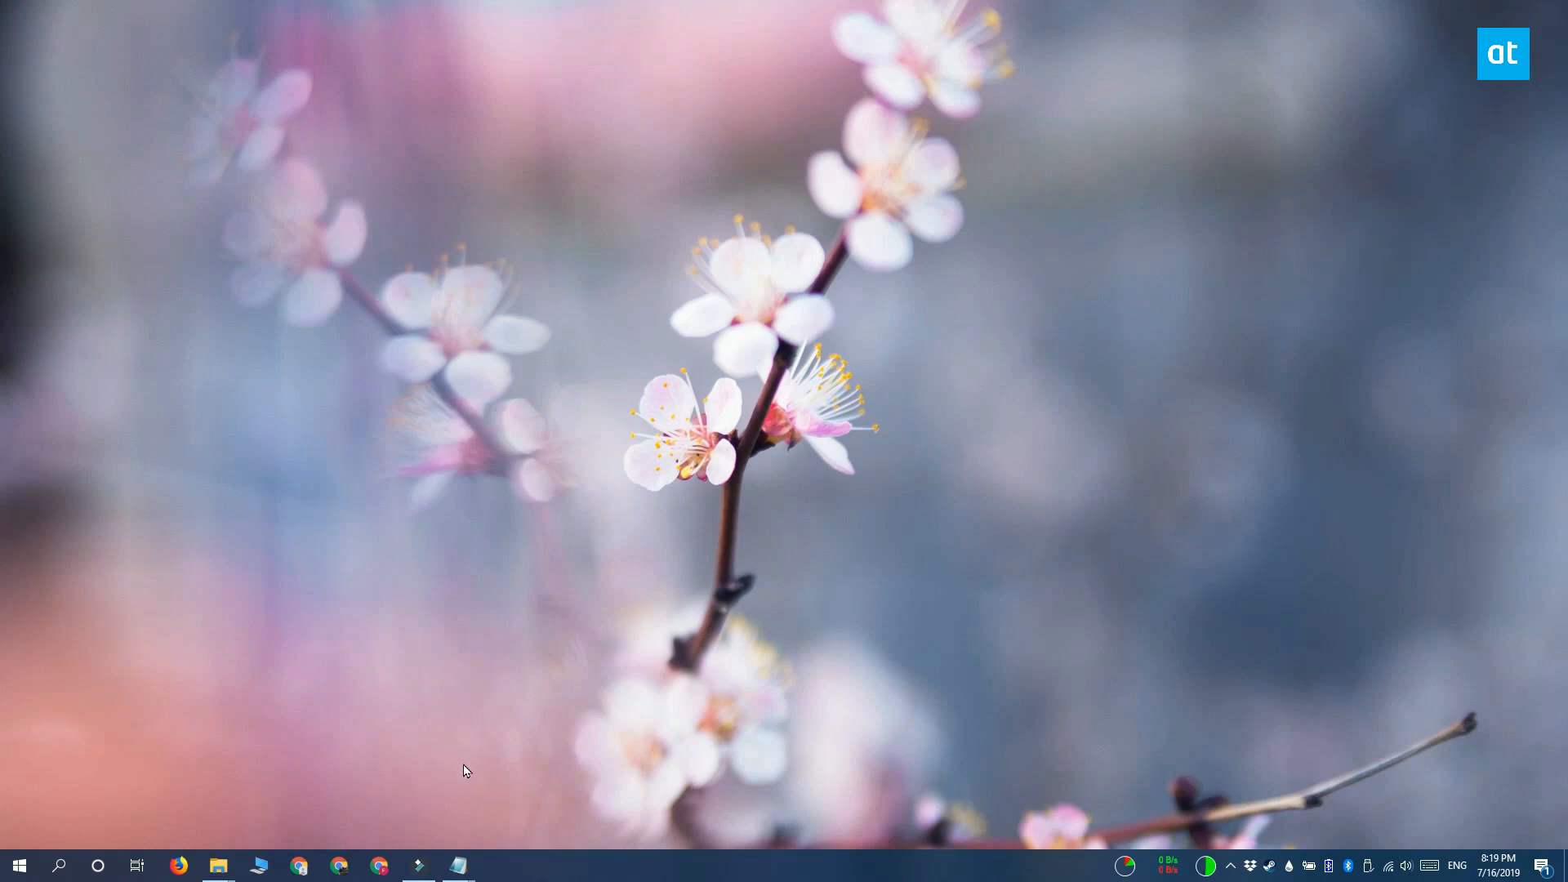
- Bring the unsaved HDR-on script window back into view from the taskbar
left_click(457, 866)
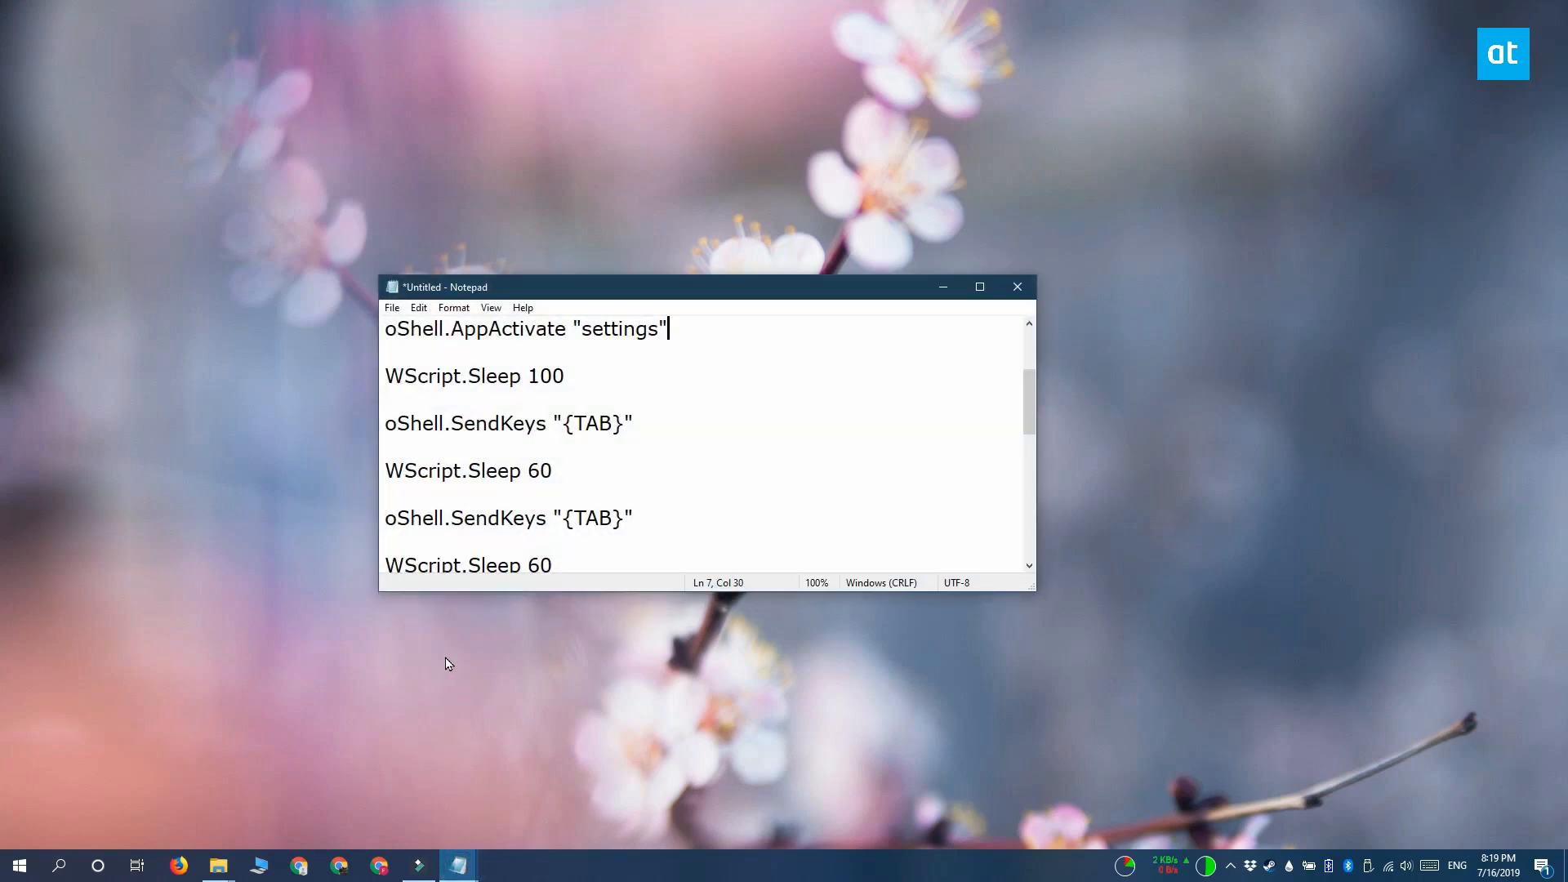
mouse_move(974, 612)
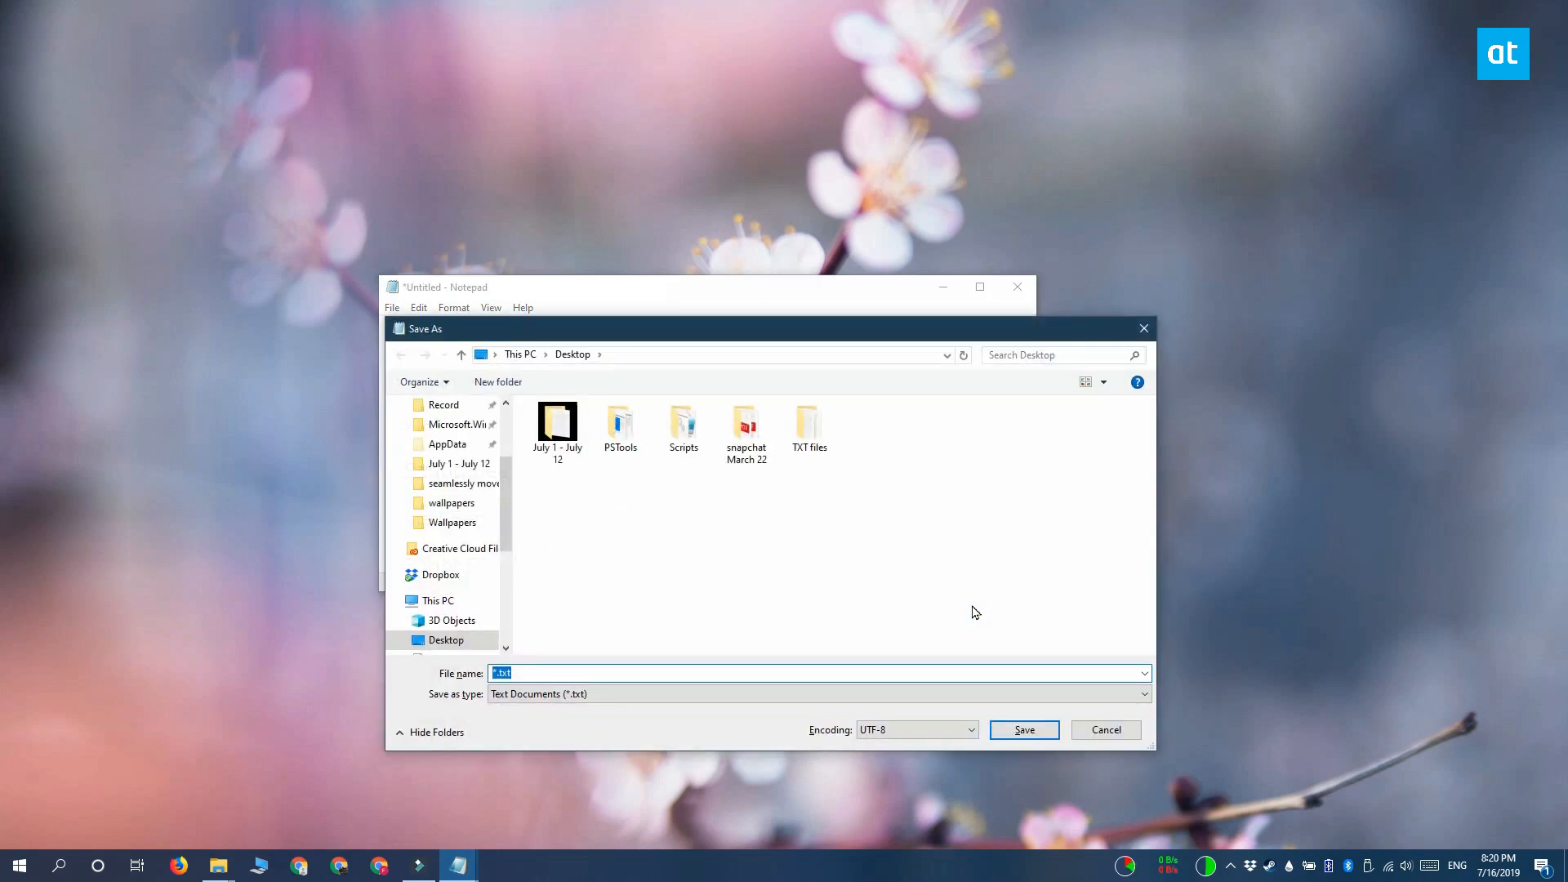
- Save the first script to the desktop as HDR_On.vbs
type("HDR")
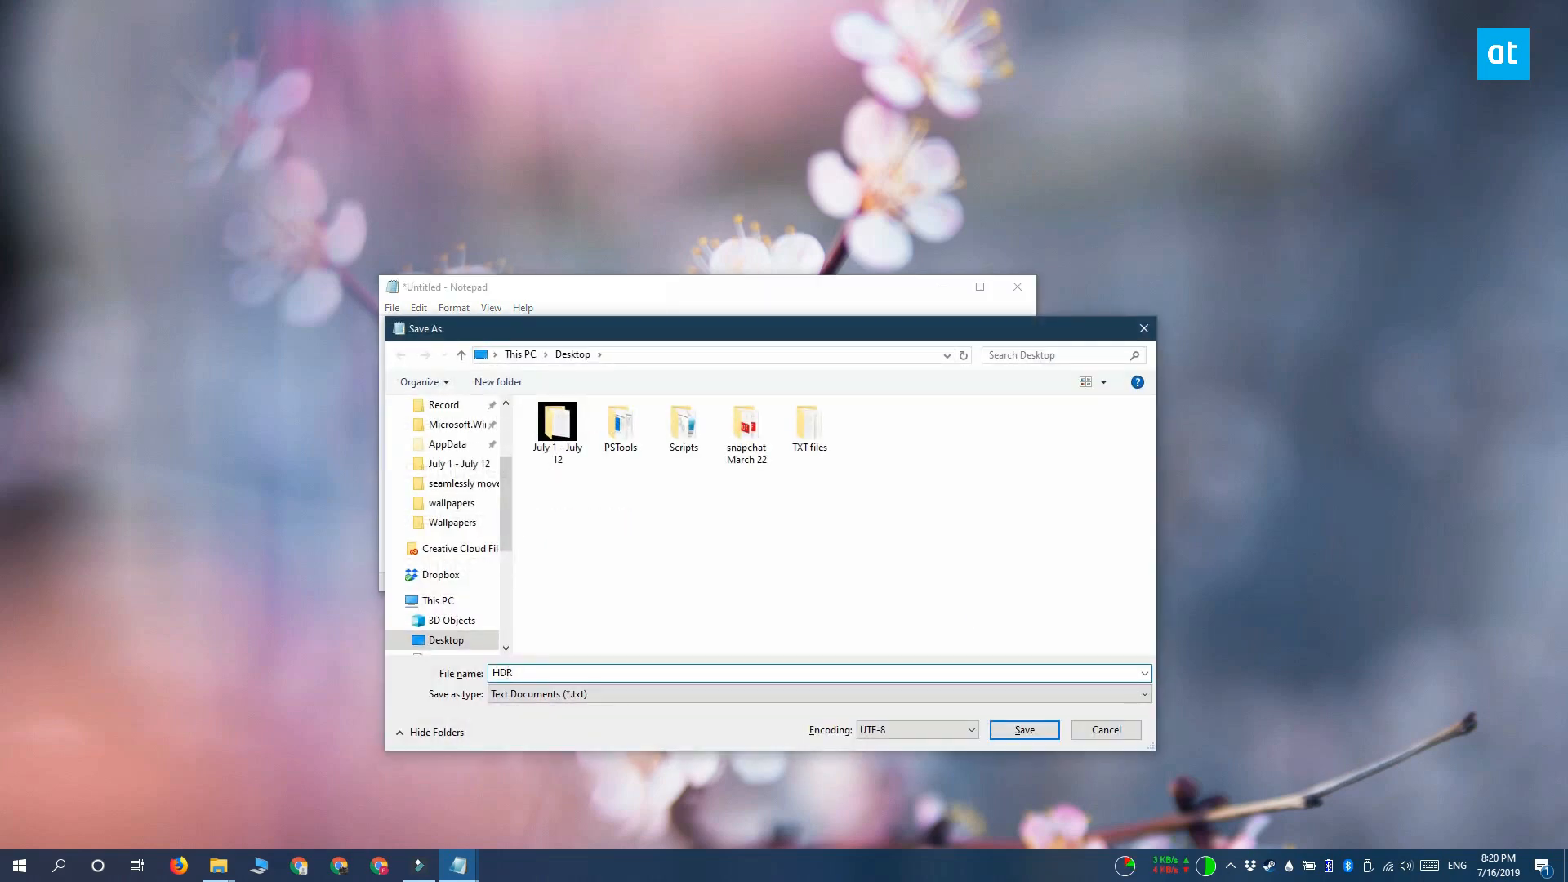
type("_On")
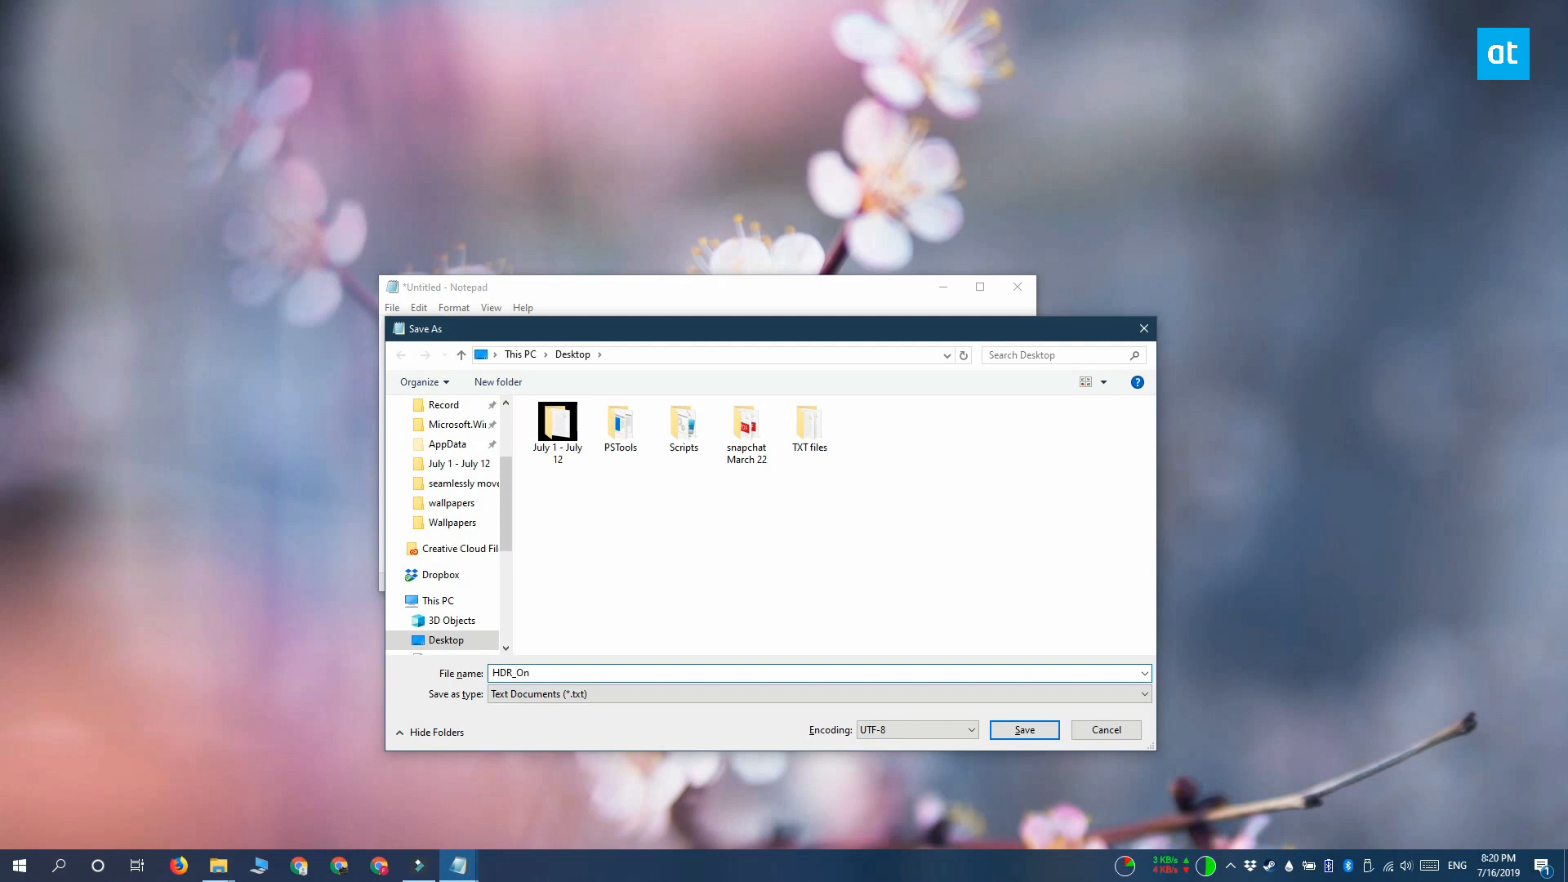
type(".vbs")
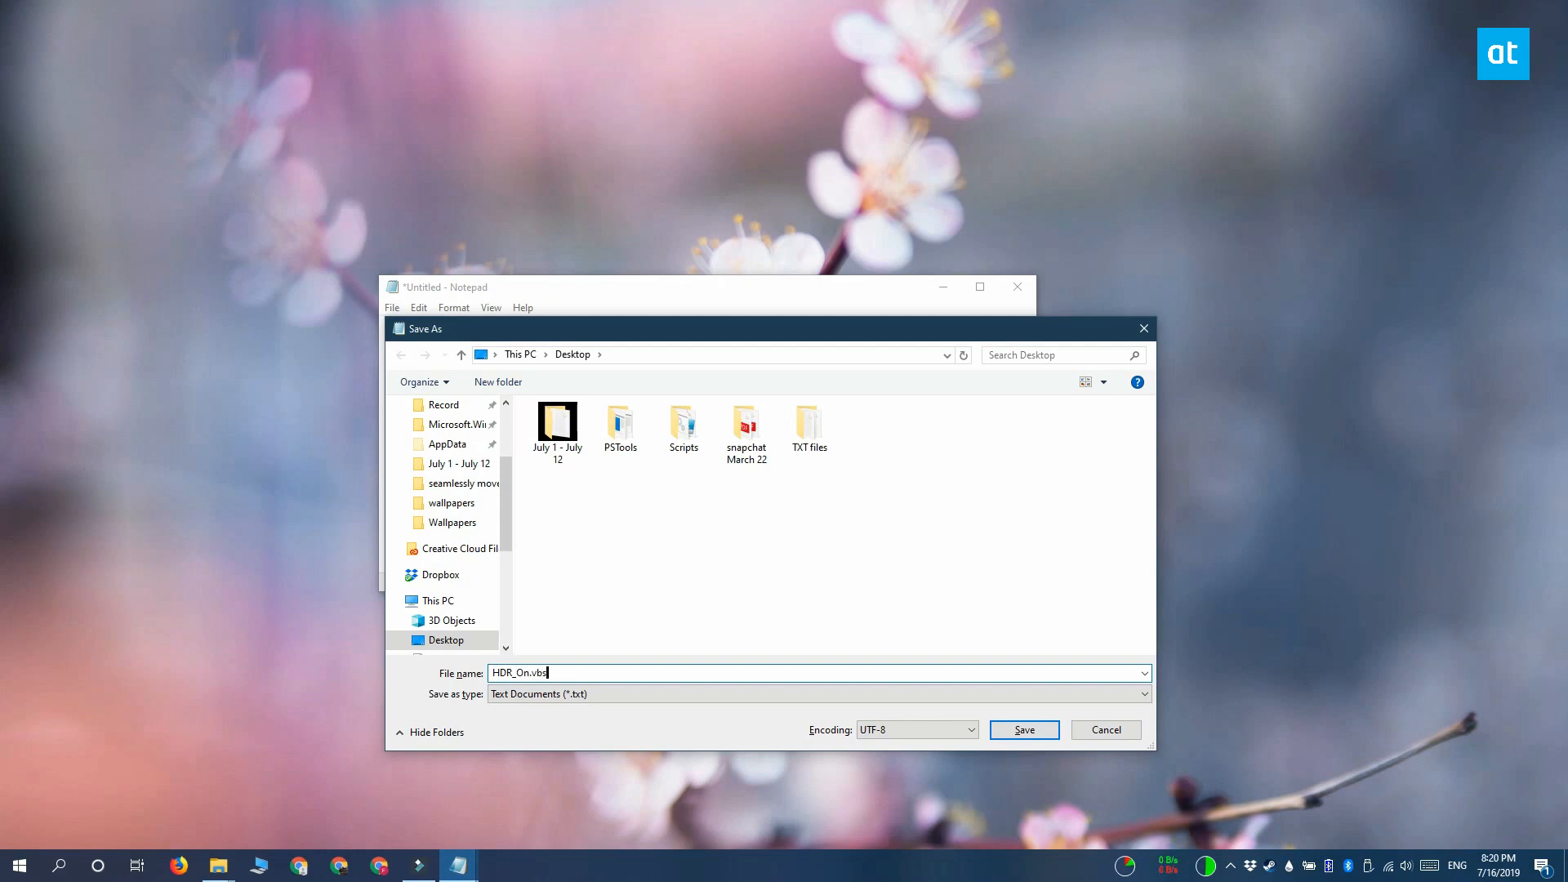
left_click(1140, 692)
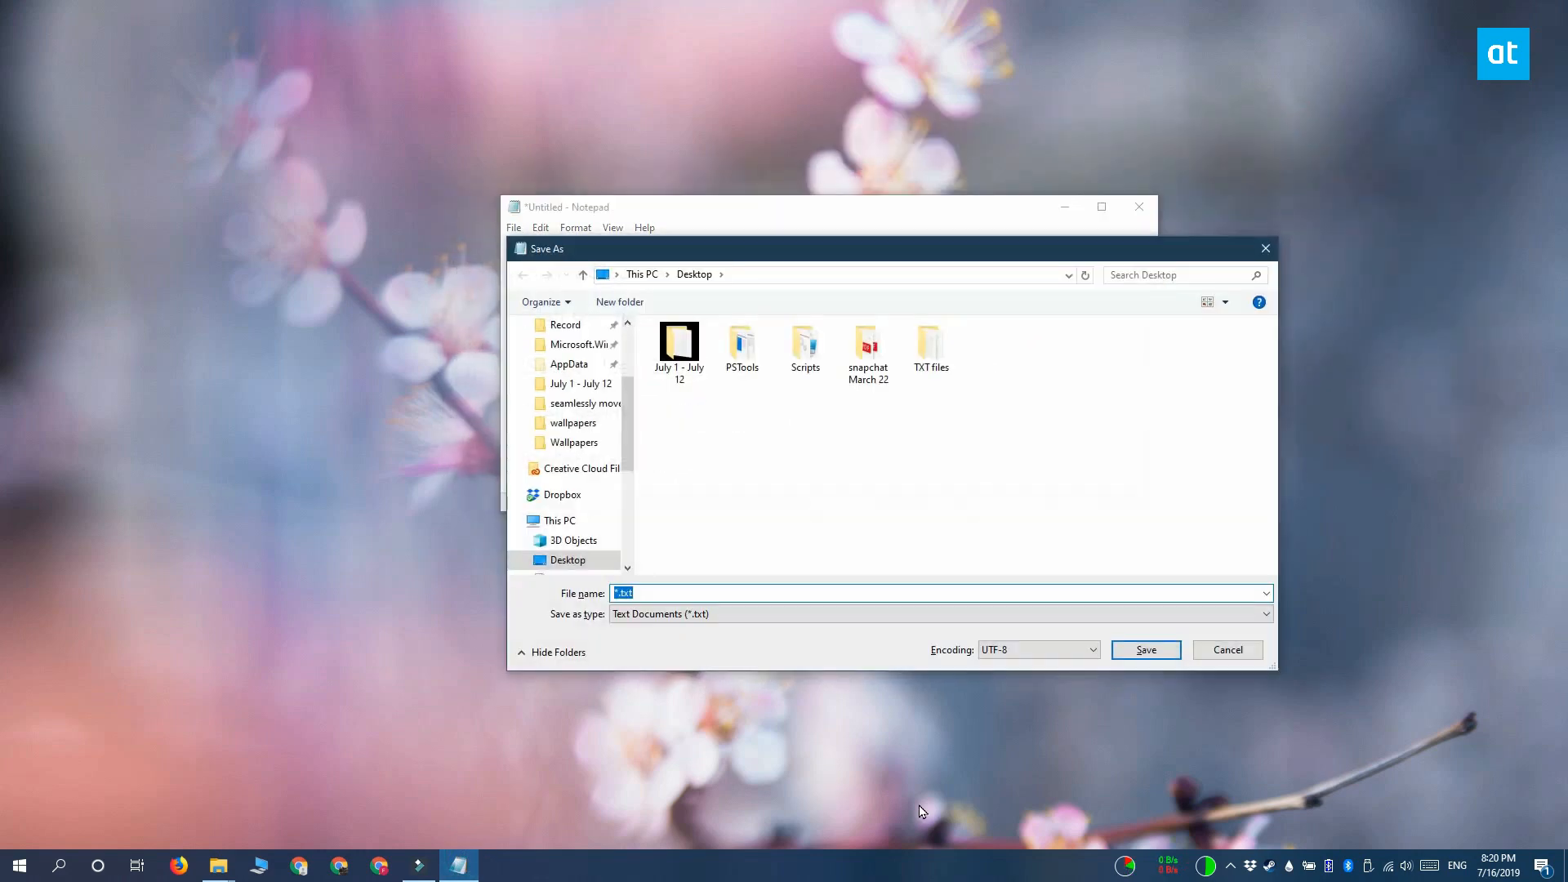
- Save the second script as HDR_Off.vbs and close Notepad
type("HDR_Off")
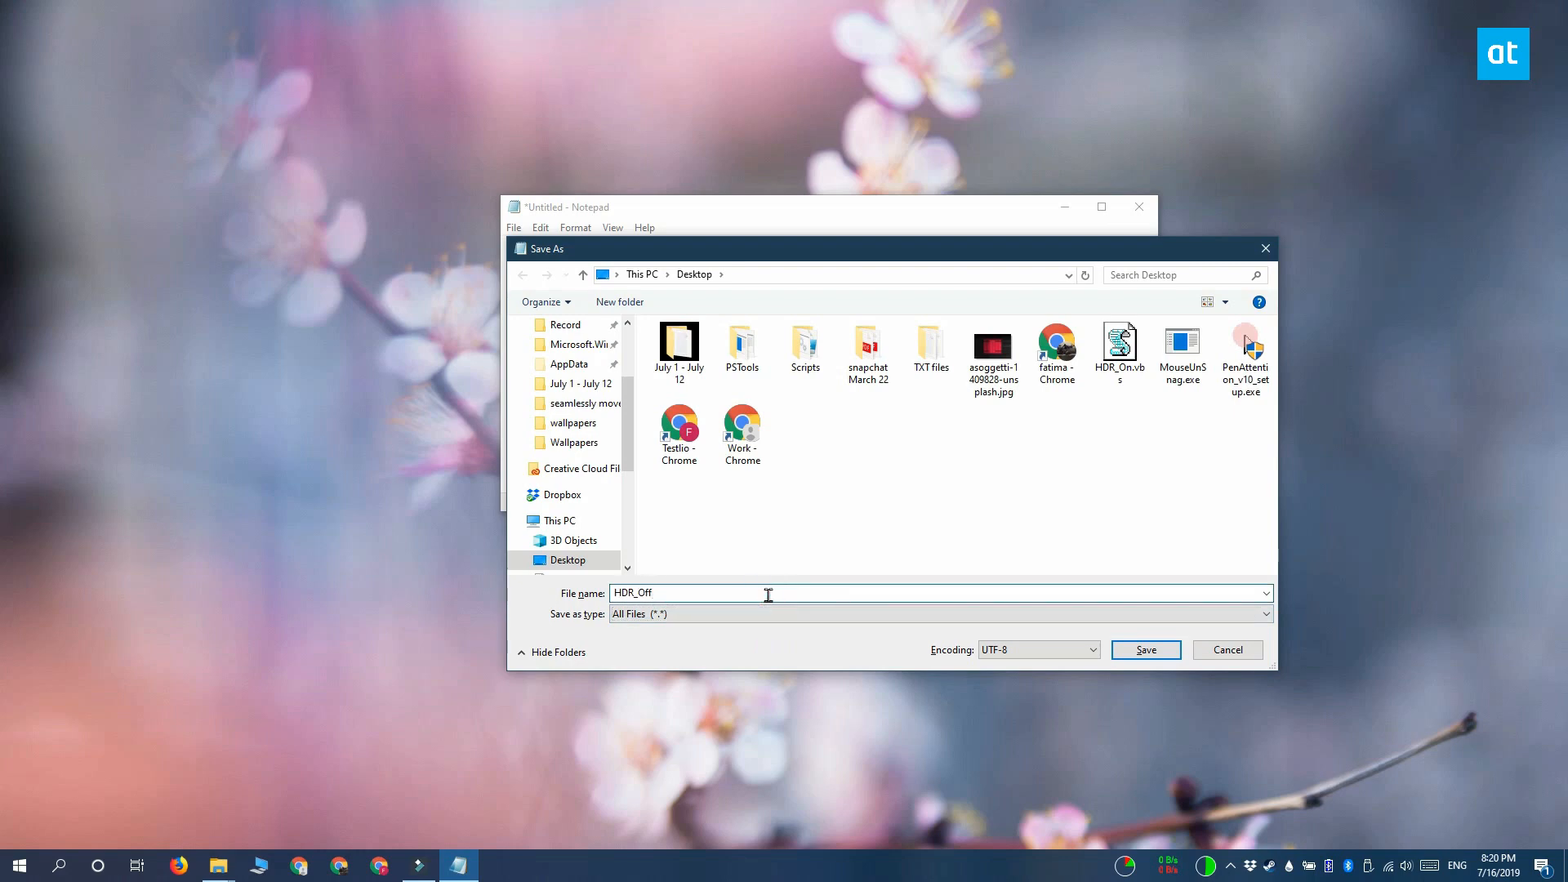
left_click(1143, 650)
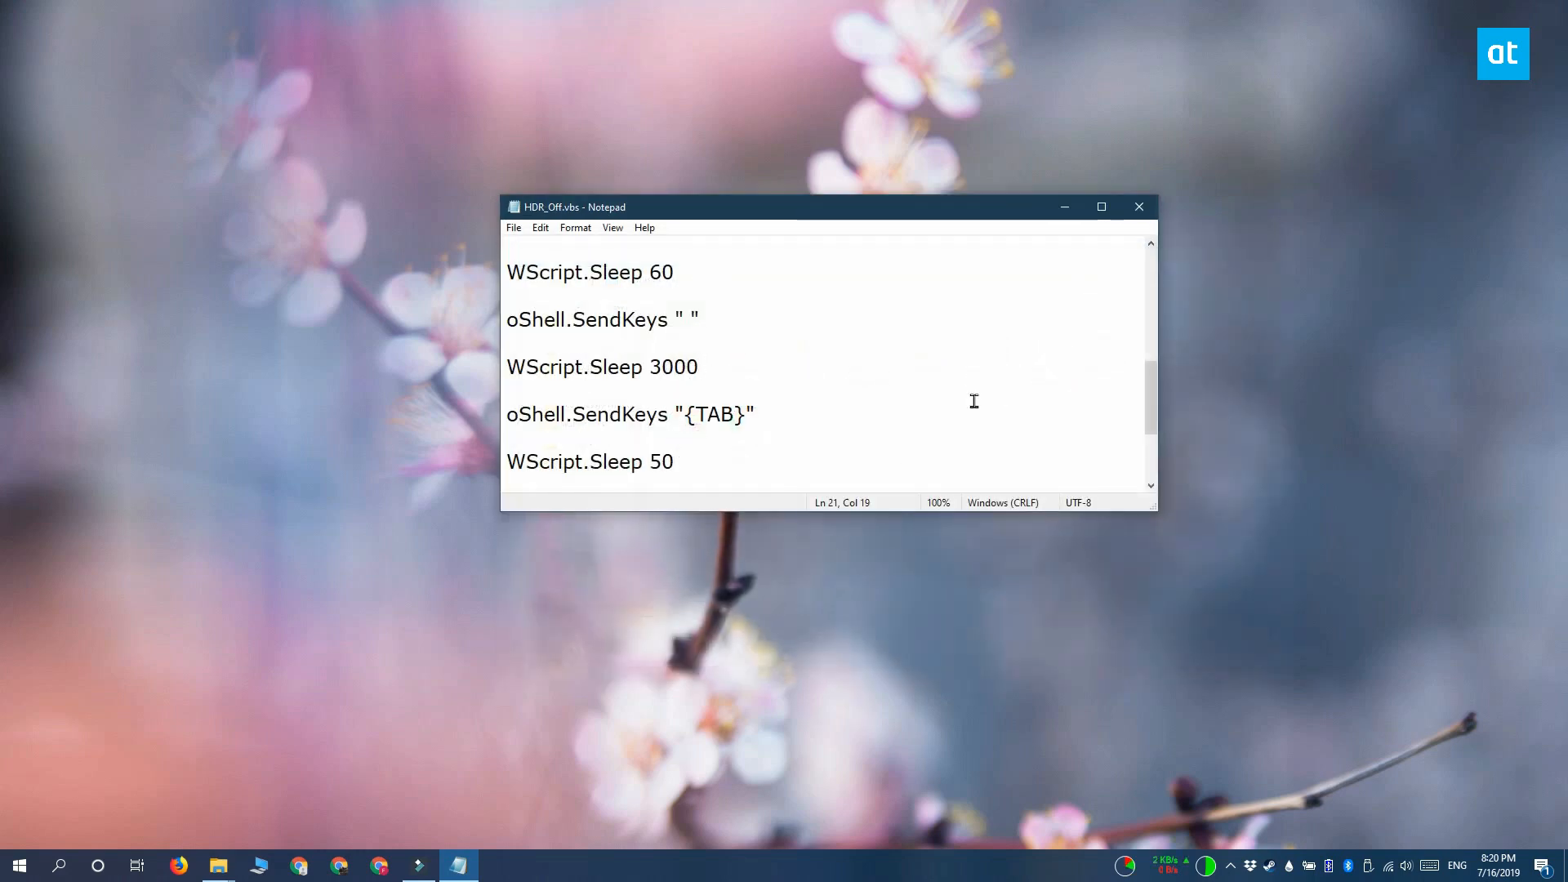
mouse_move(1139, 207)
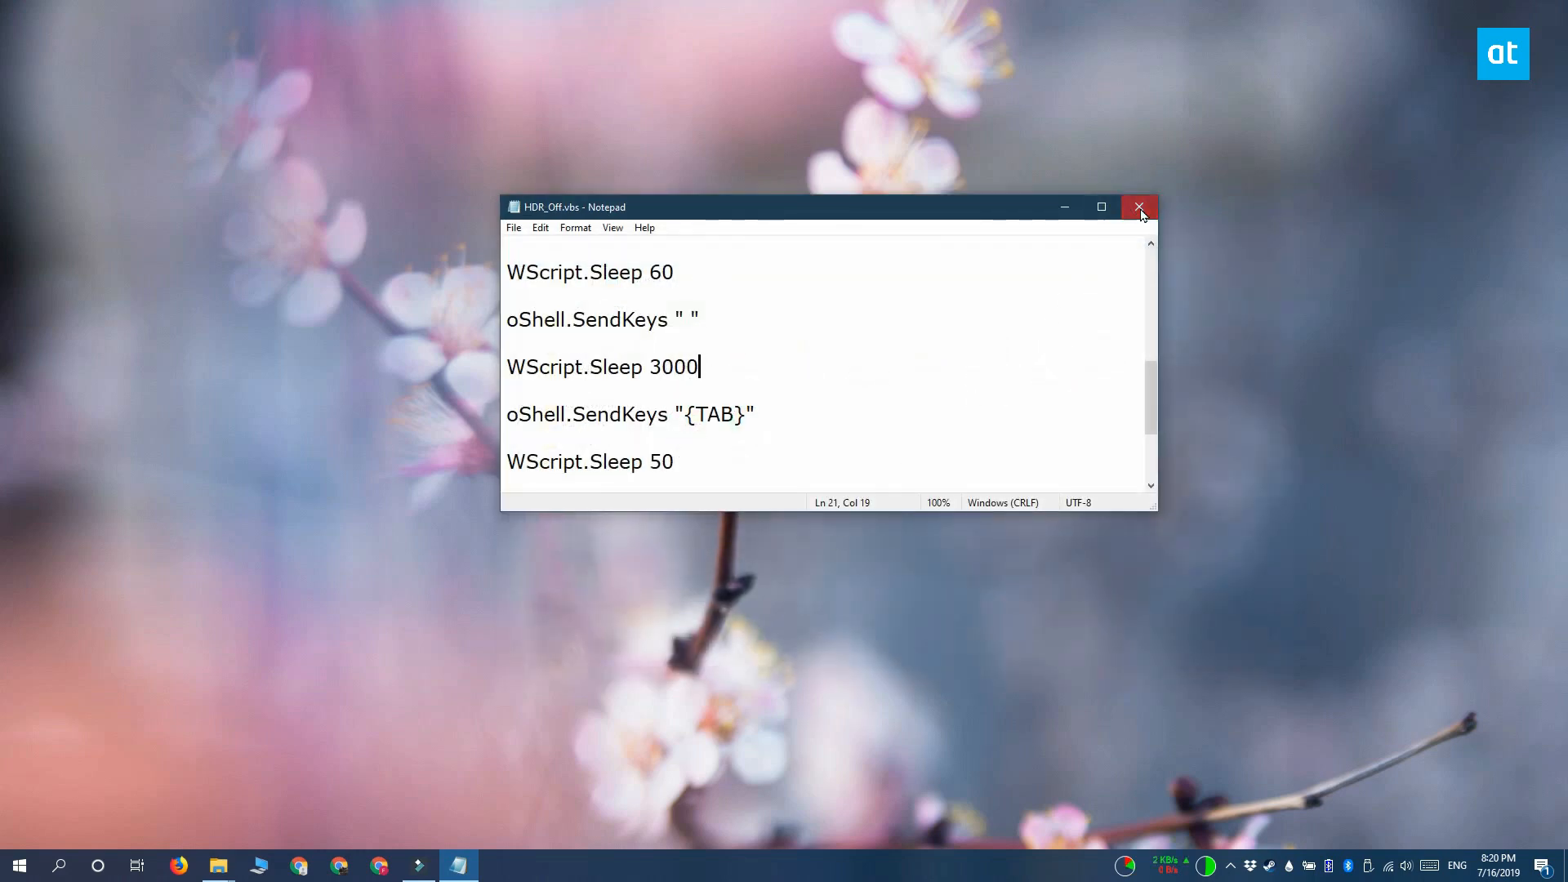
left_click(1139, 207)
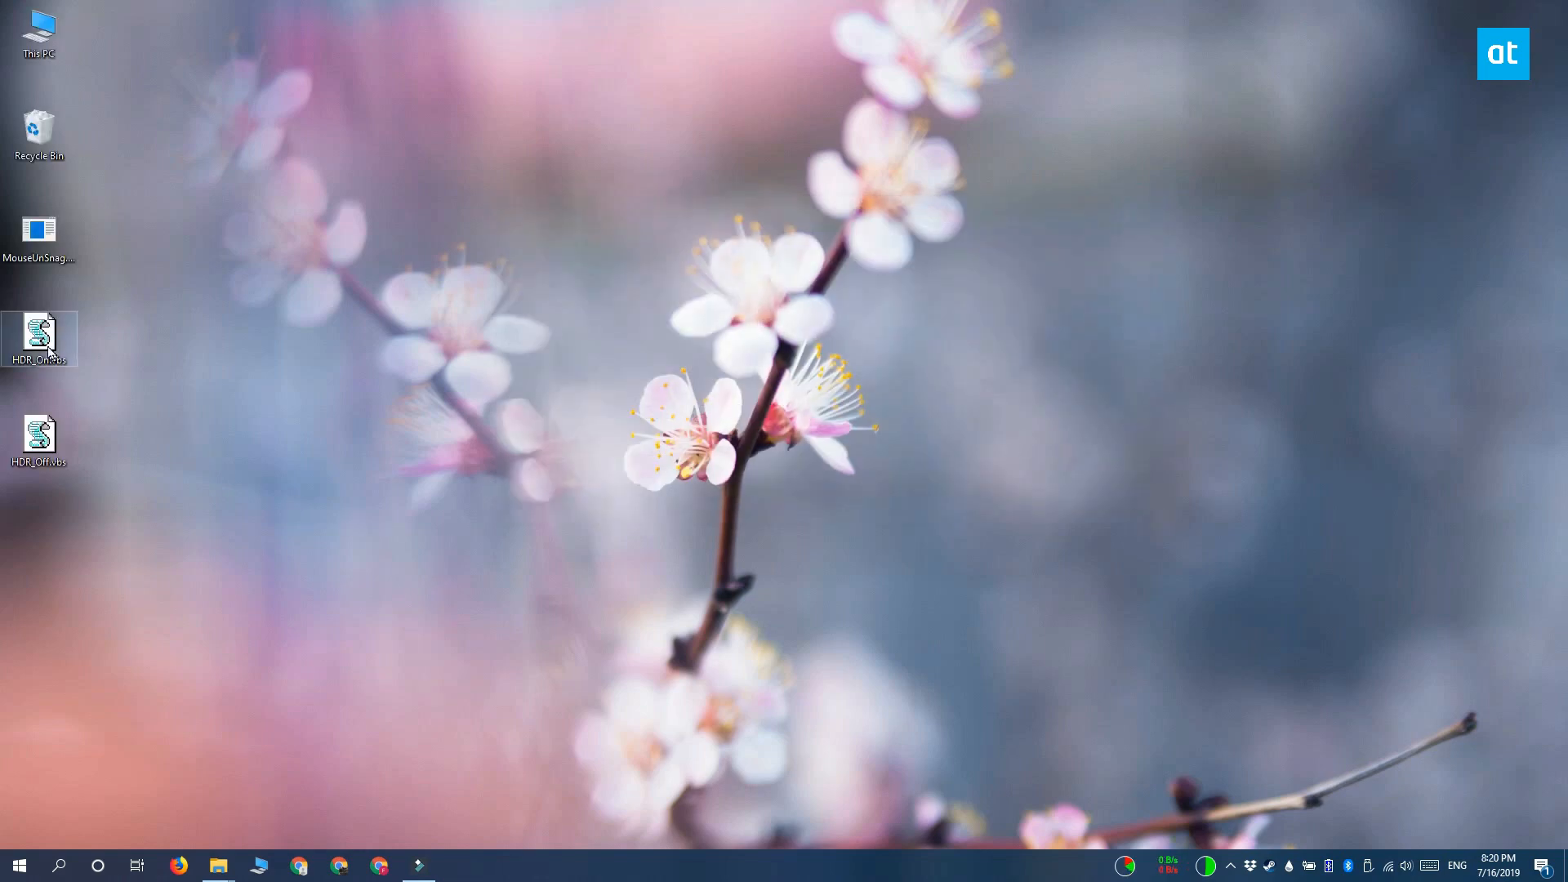
mouse_move(1254, 553)
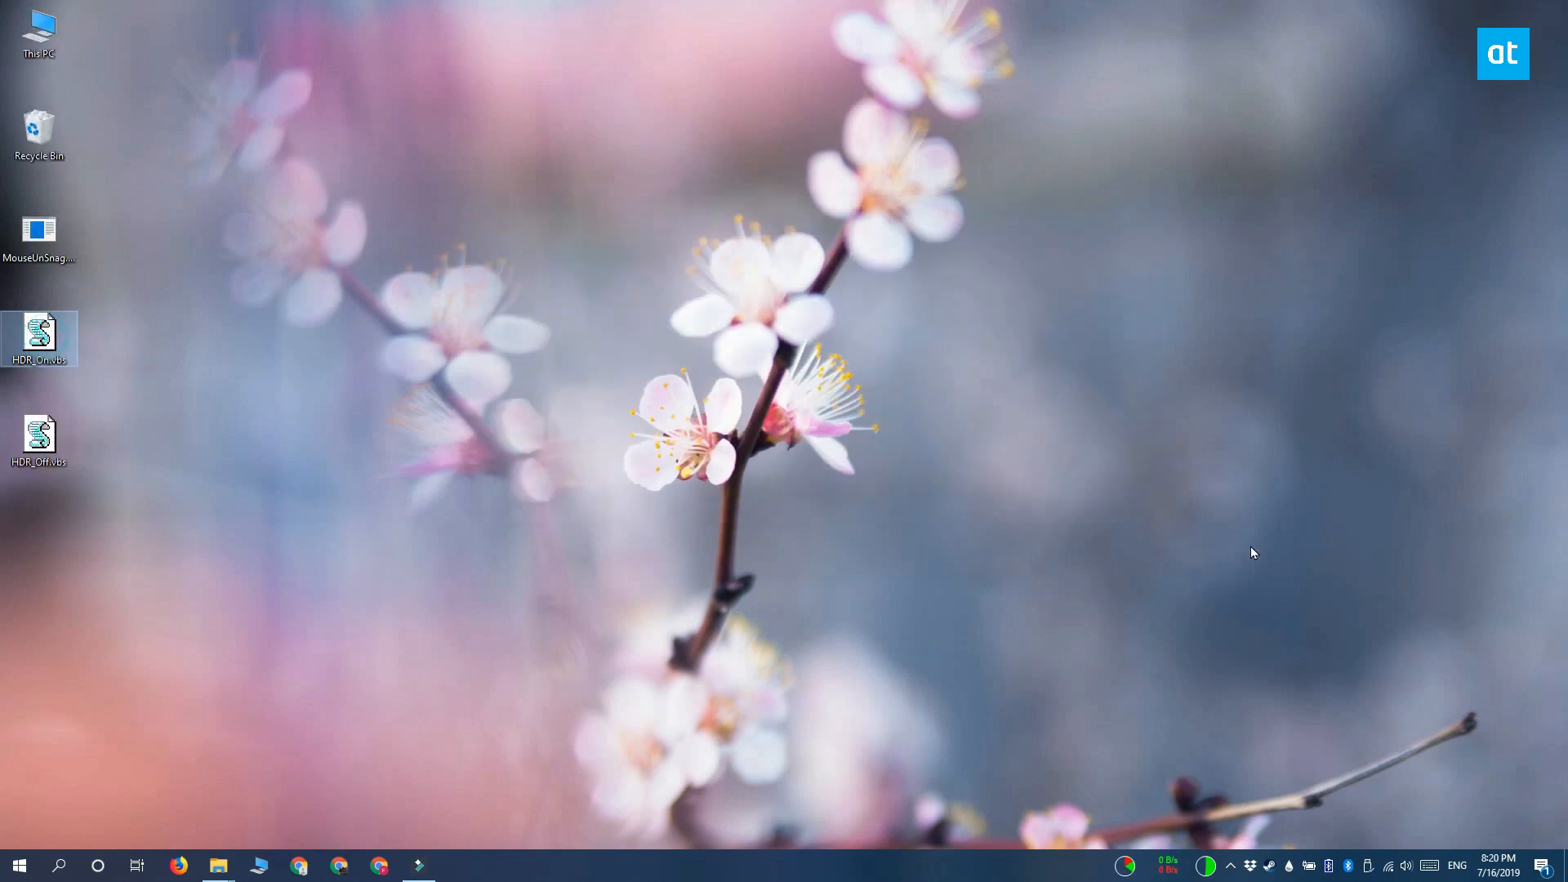